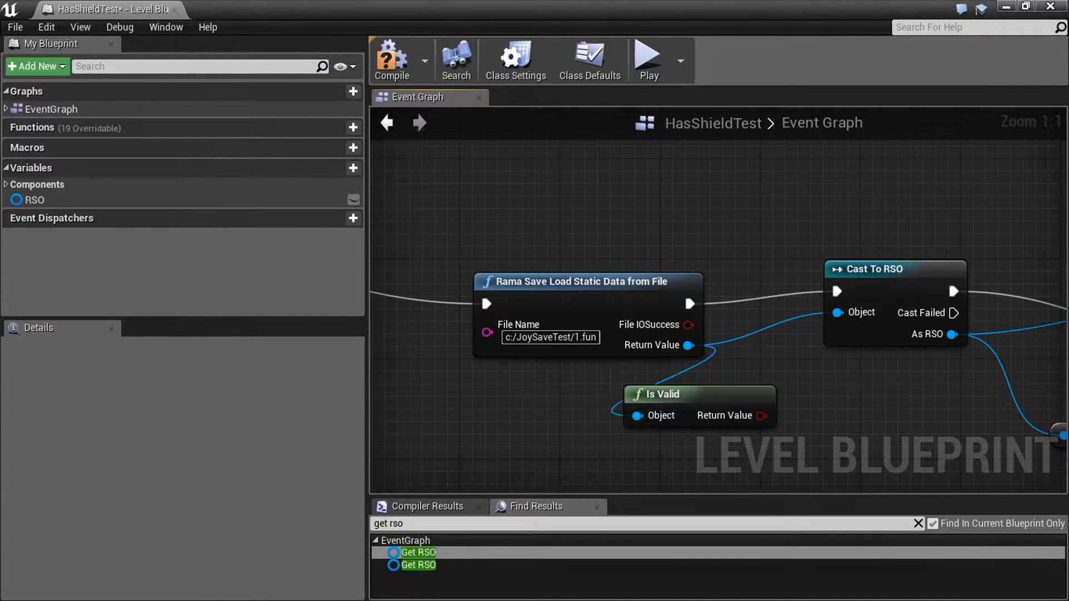
# Step: Create blueprint RSO3 in the BP folder with RamaSaveObject as its parent class
pyautogui.scroll(-3)
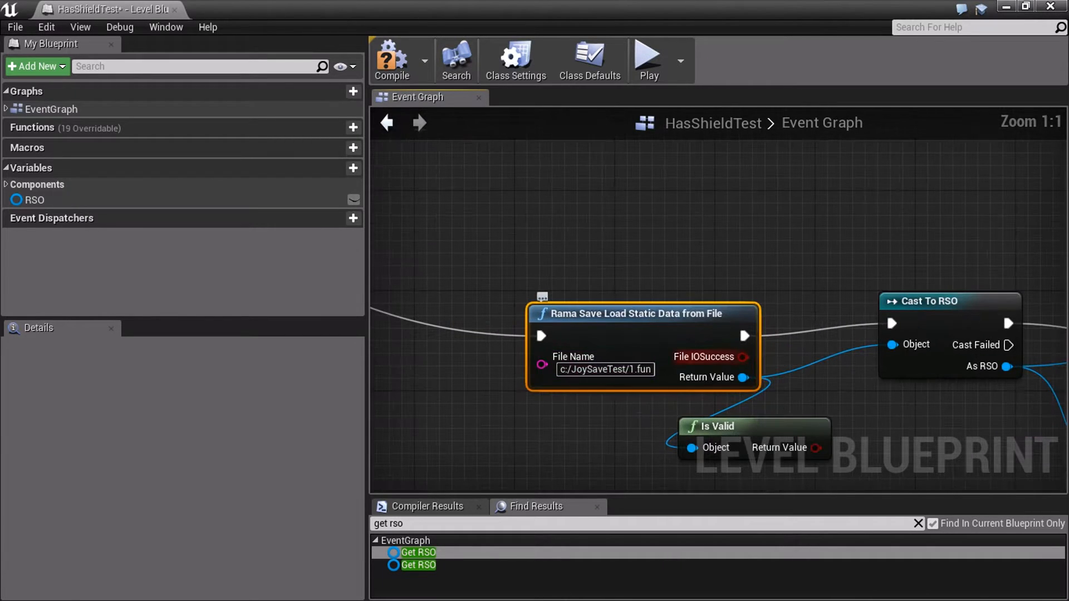
pyautogui.scroll(-3)
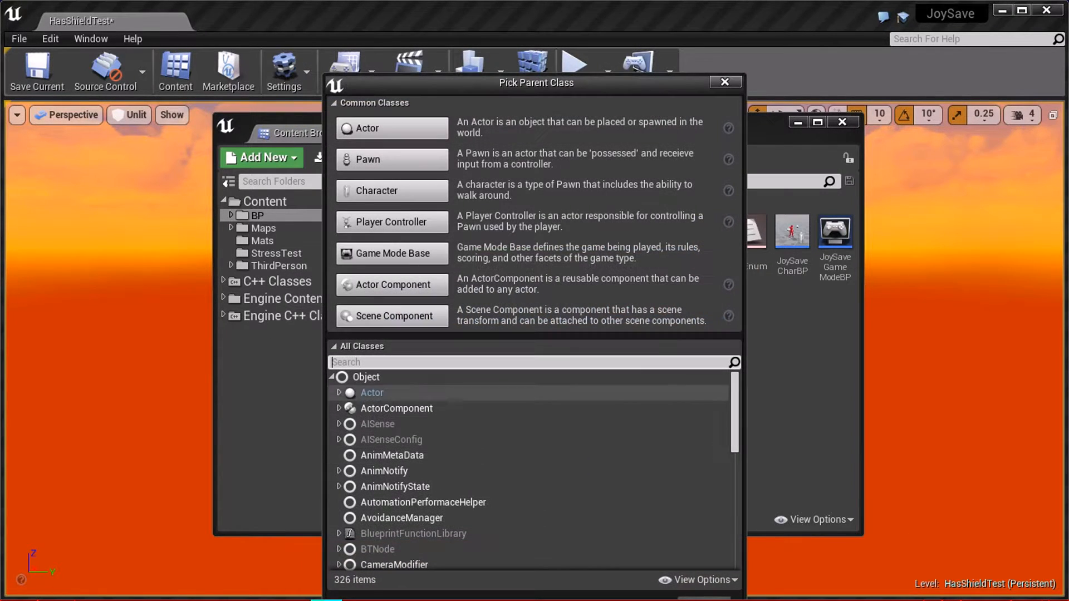
pyautogui.write('ramas')
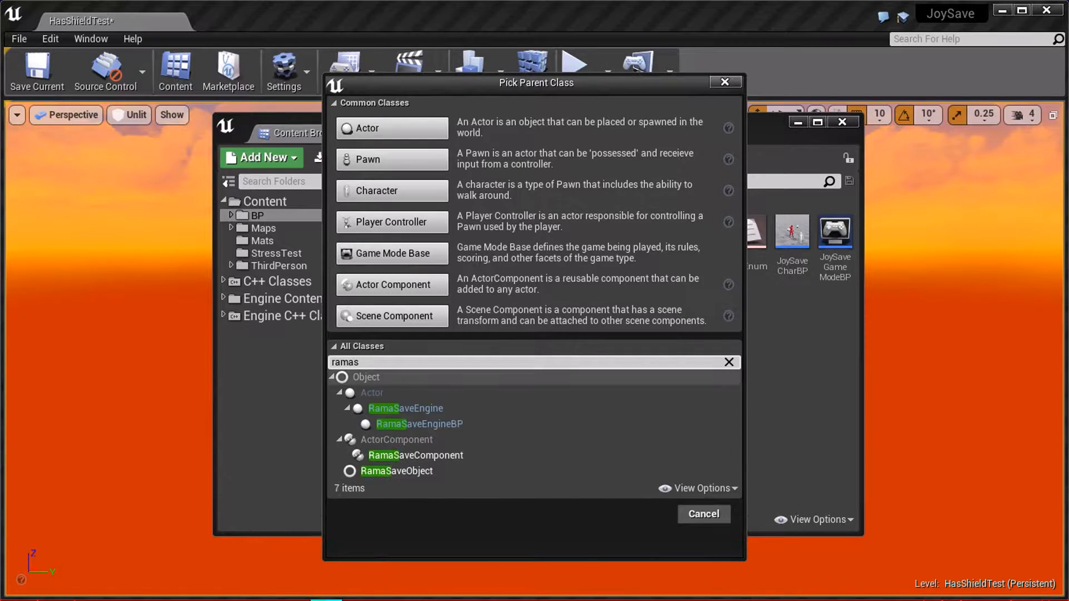
pyautogui.click(397, 471)
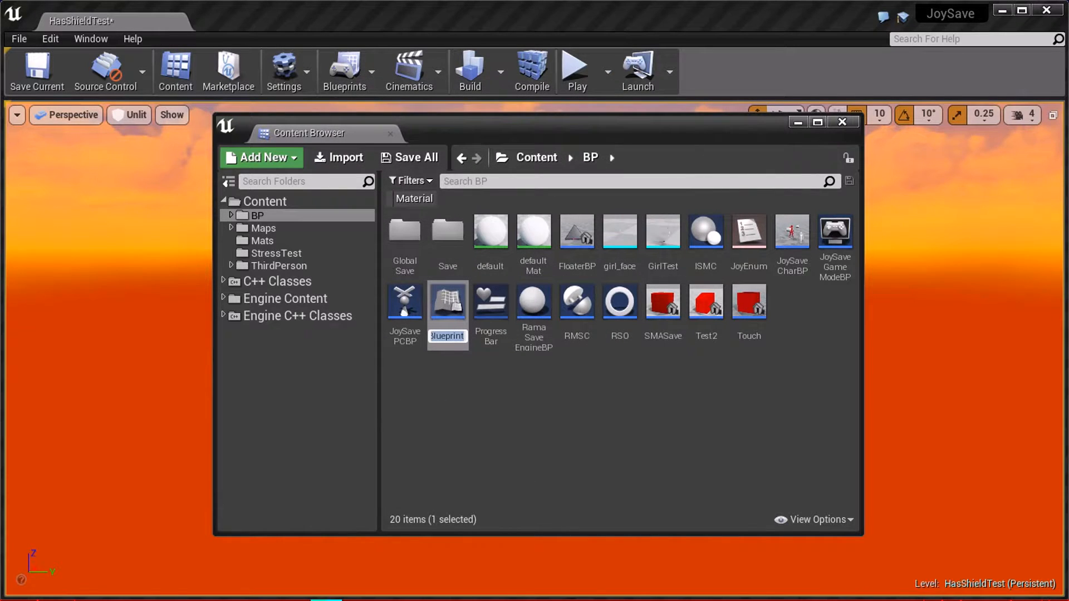
pyautogui.write('RSO3')
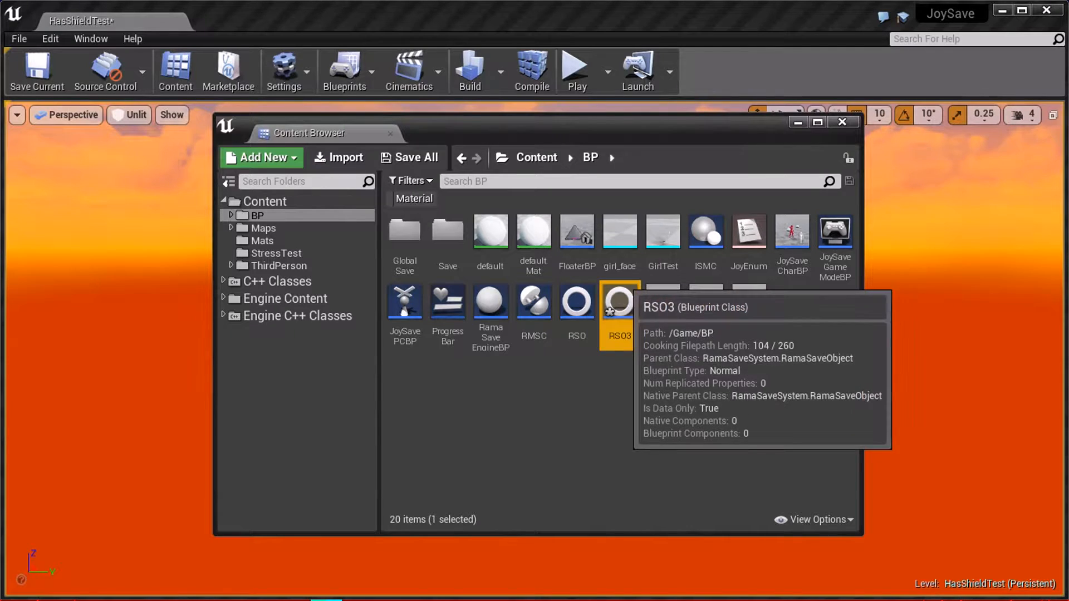
# Step: Add a PlayerName string variable and a Score integer variable to RSO3, duplicating the integer
pyautogui.doubleClick(619, 300)
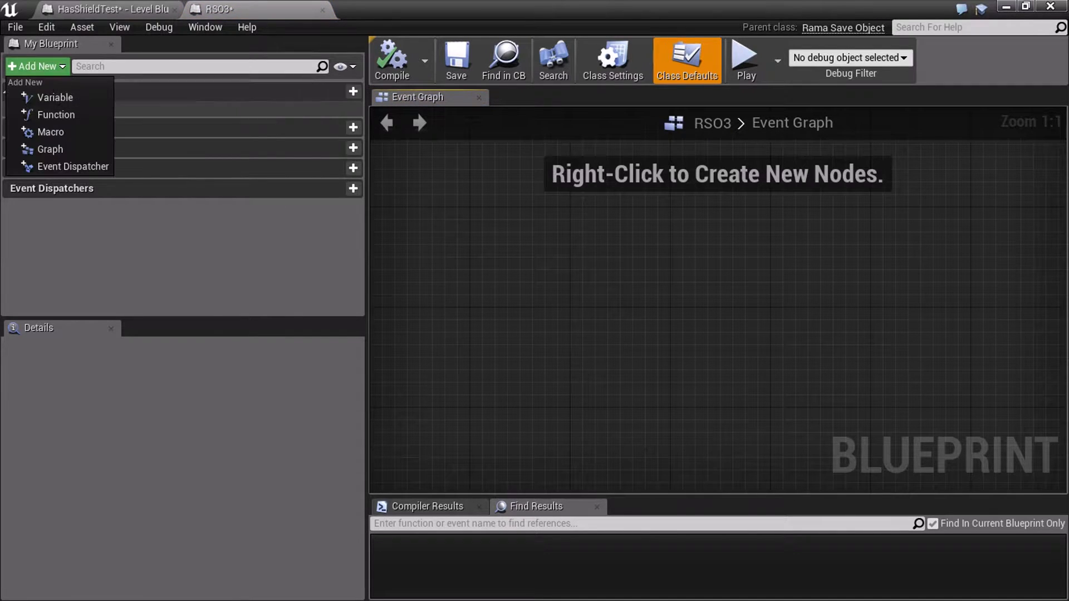
pyautogui.click(54, 97)
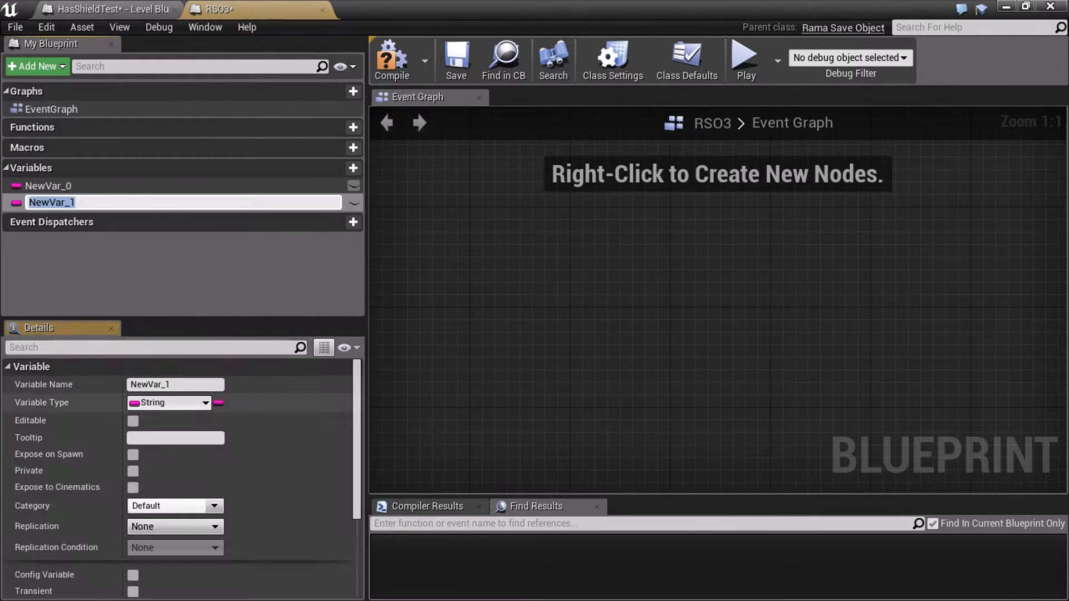
pyautogui.click(214, 403)
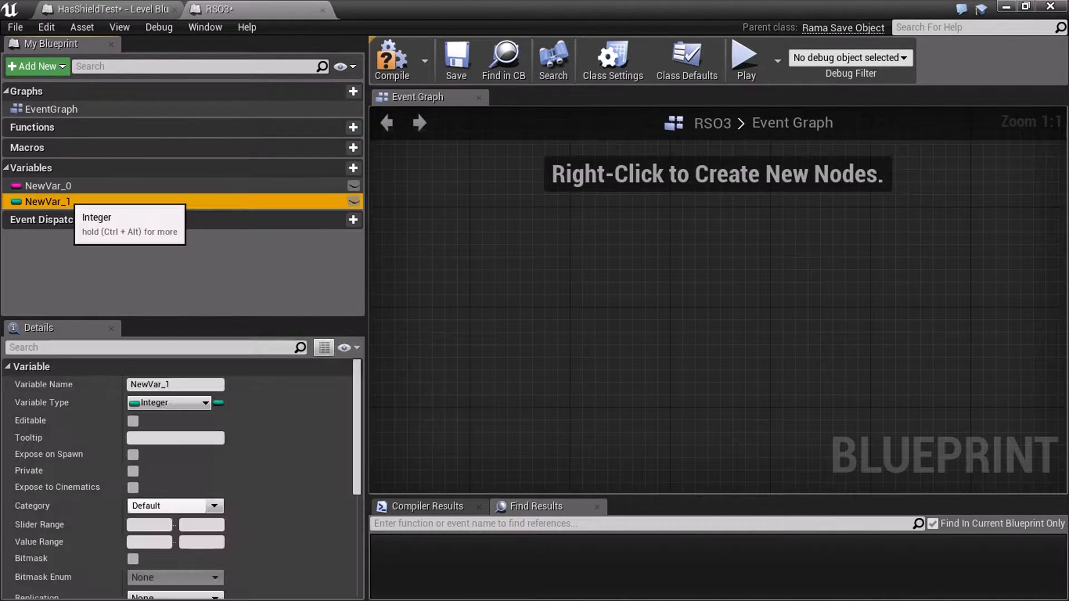
pyautogui.rightClick(47, 202)
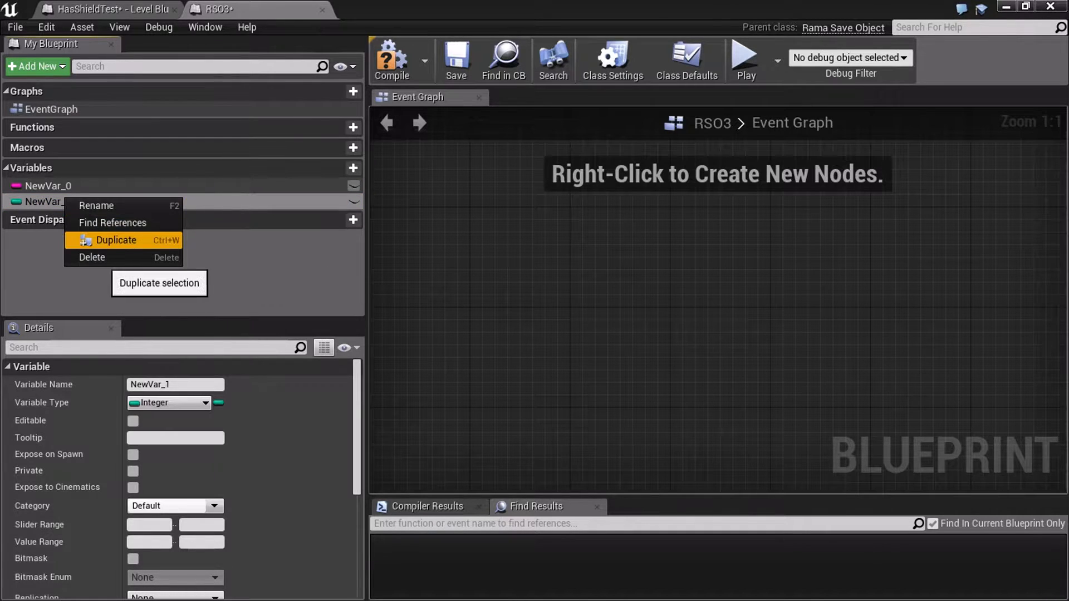
pyautogui.click(115, 240)
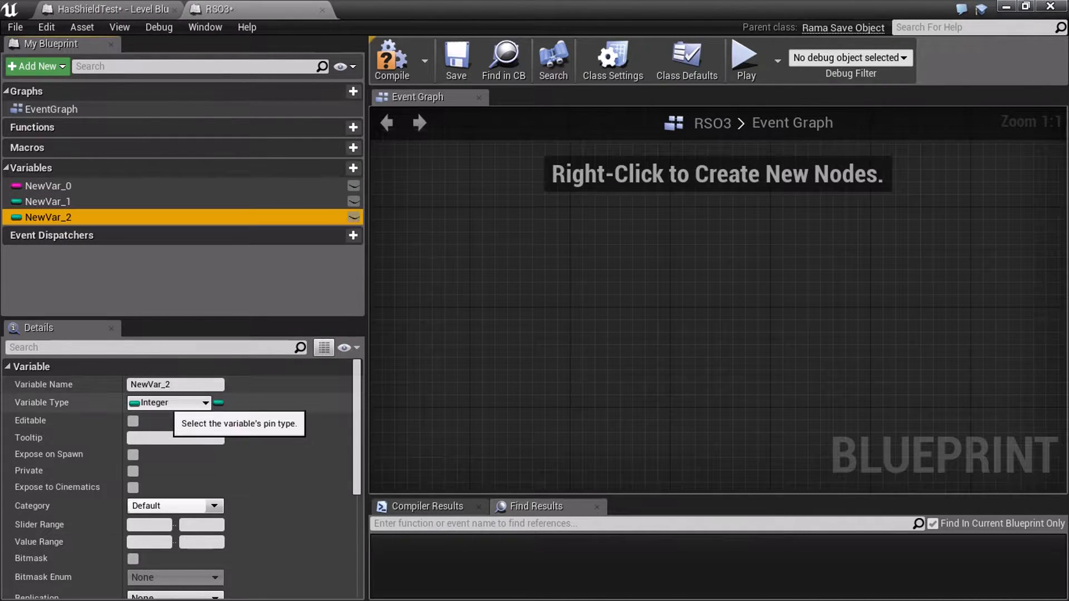
# Step: Make the duplicated NewVar_2 variable a Gameplay Tag type
pyautogui.click(214, 403)
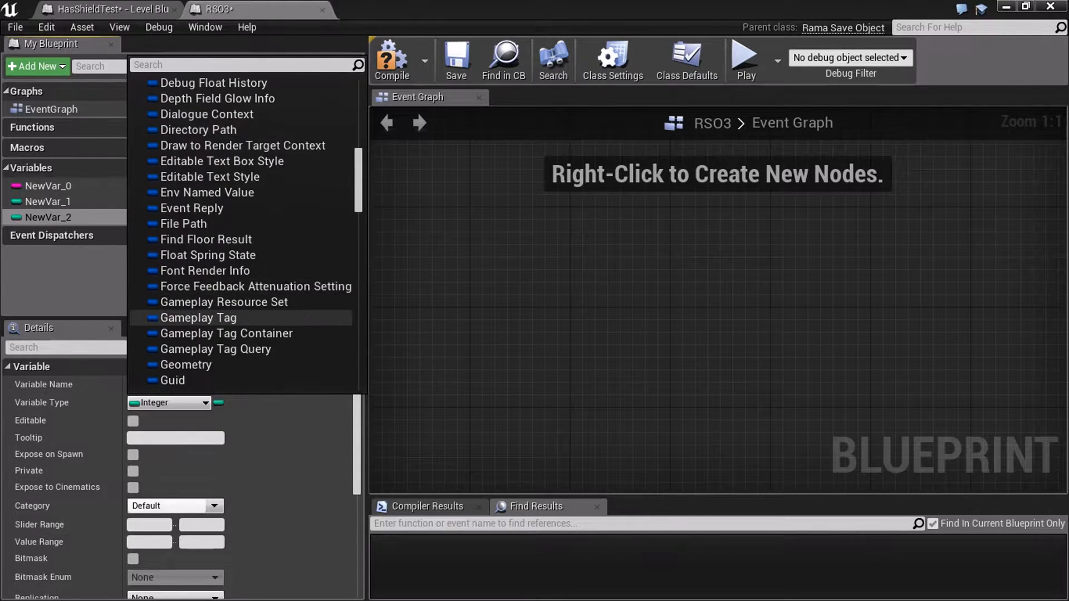
pyautogui.scroll(-3)
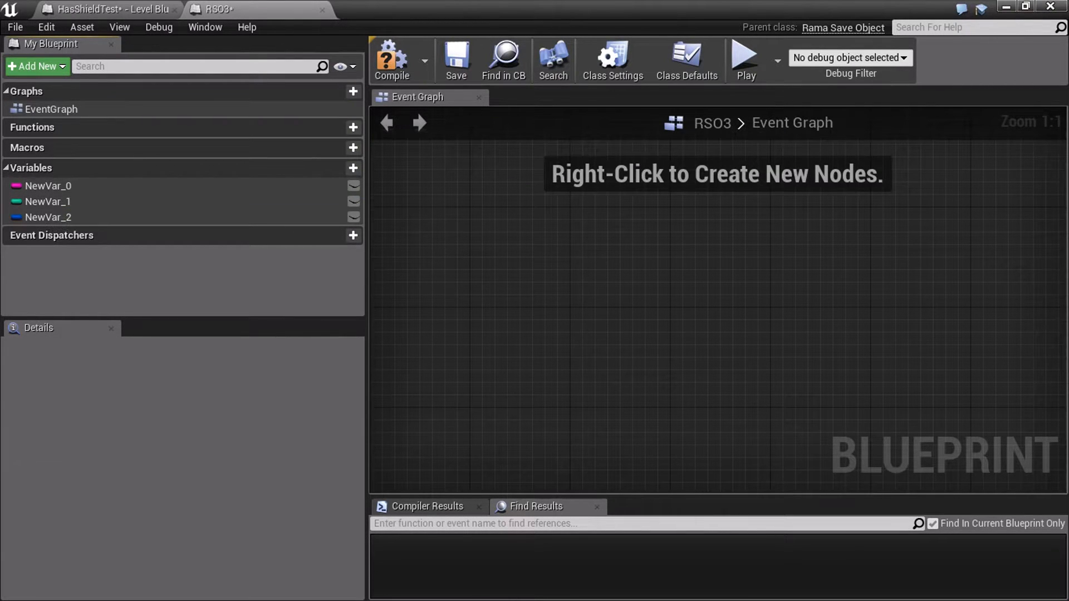
pyautogui.click(49, 217)
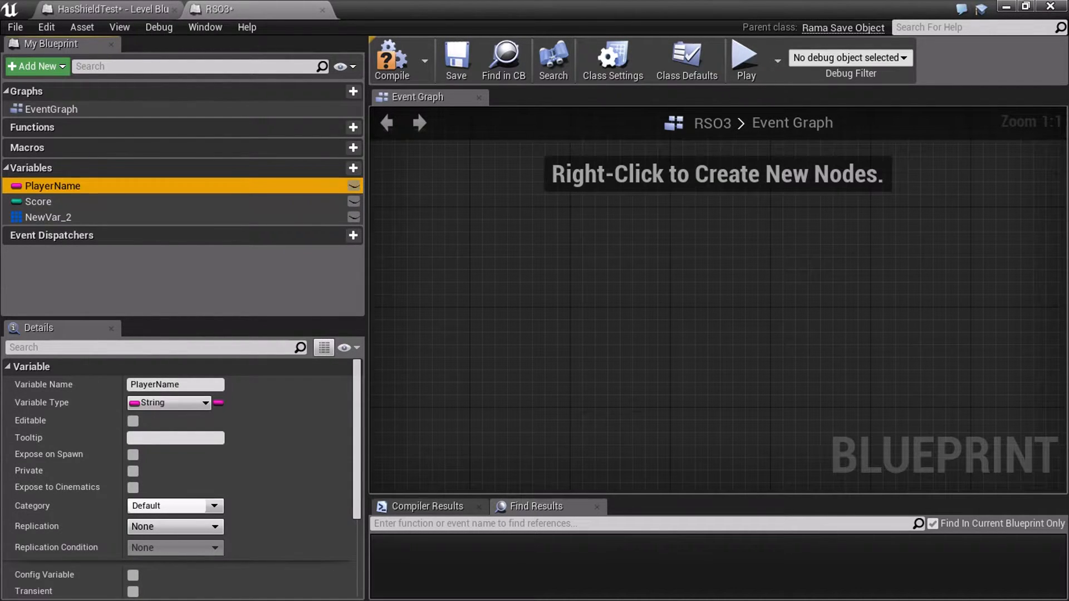
pyautogui.moveTo(50, 186)
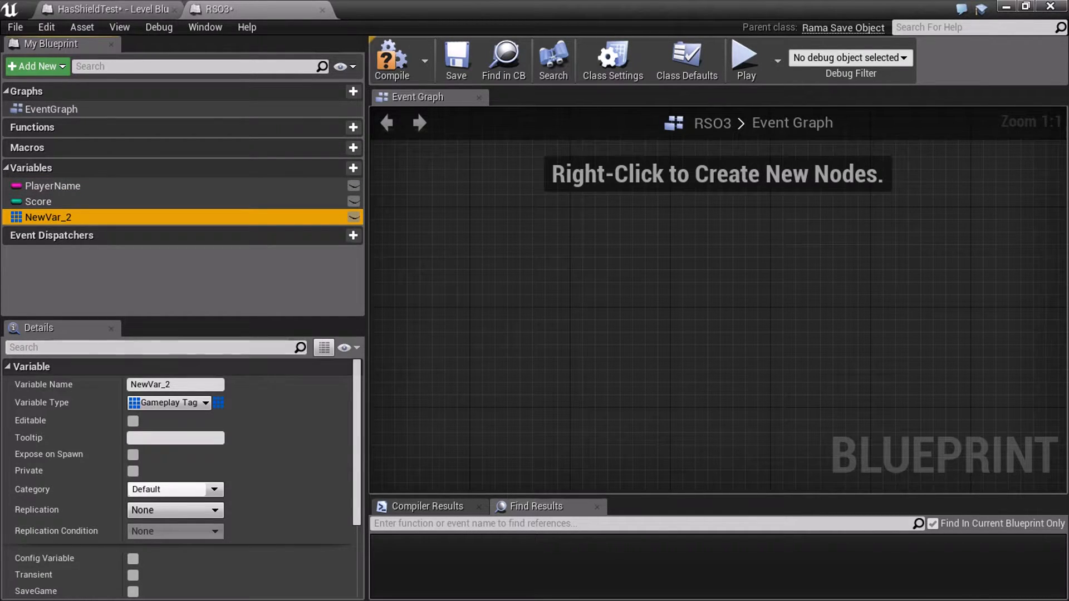
pyautogui.moveTo(457, 58)
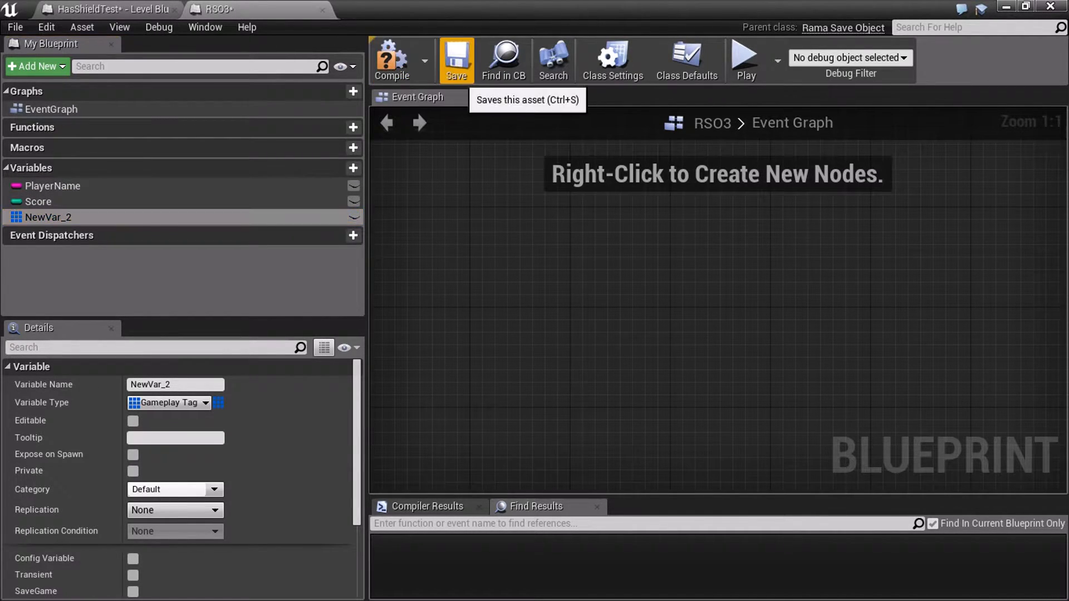
pyautogui.click(456, 57)
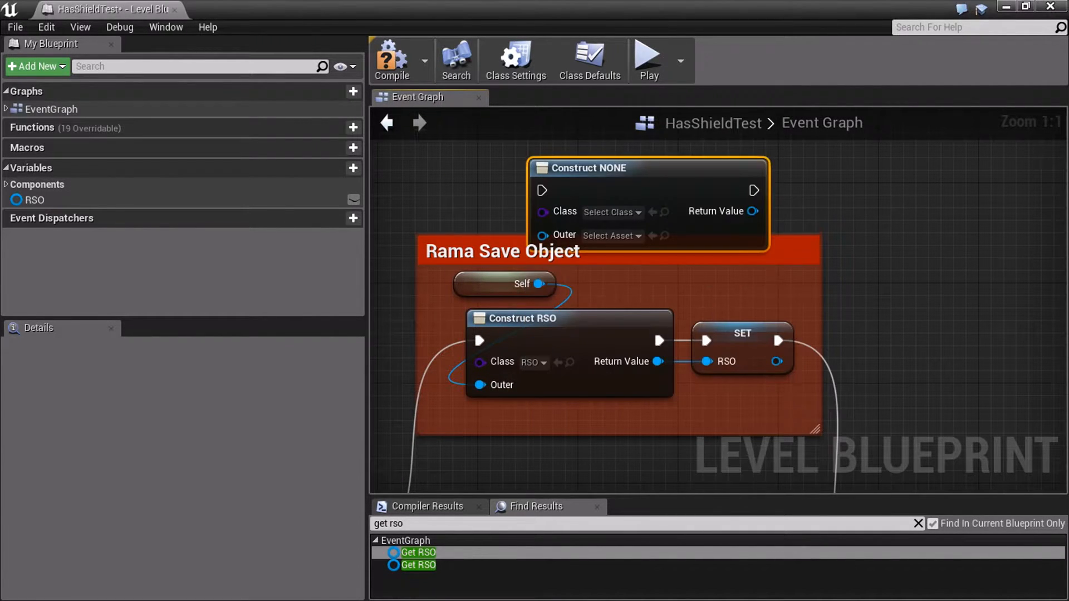
pyautogui.click(609, 212)
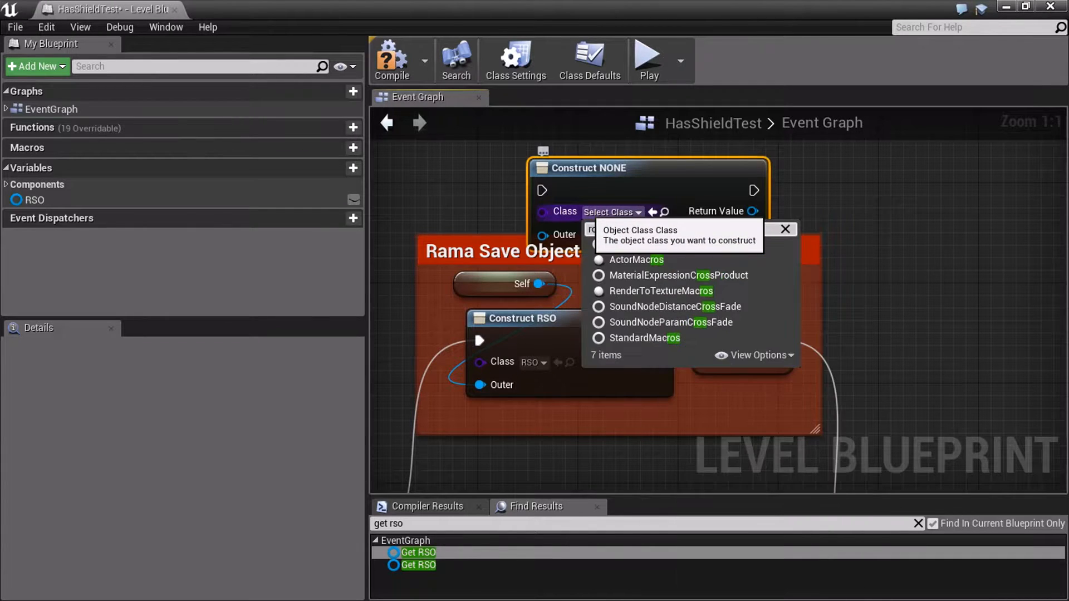
pyautogui.write('ros')
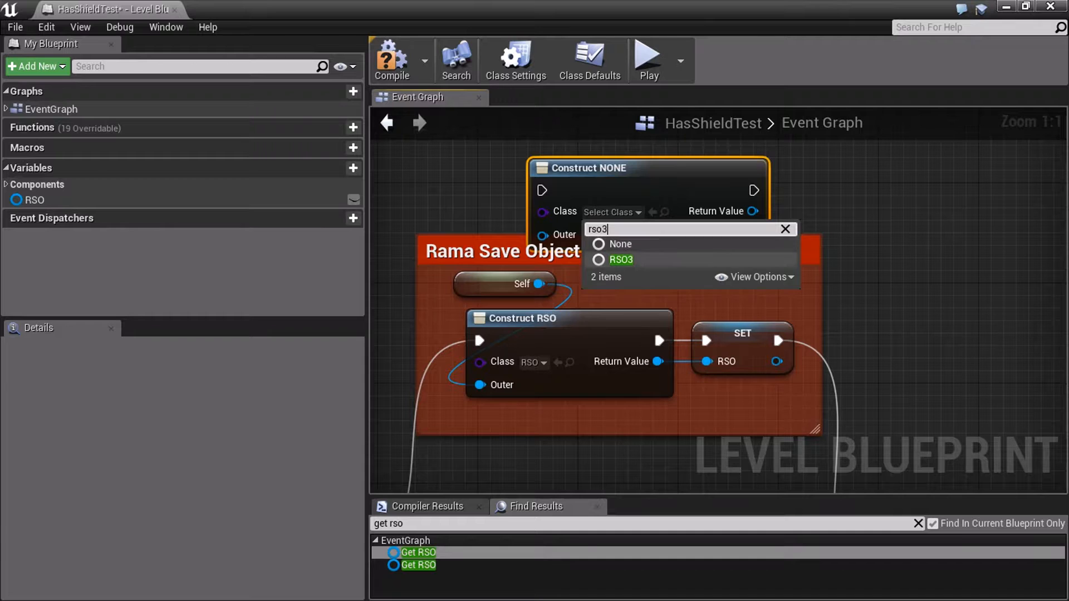
pyautogui.click(621, 261)
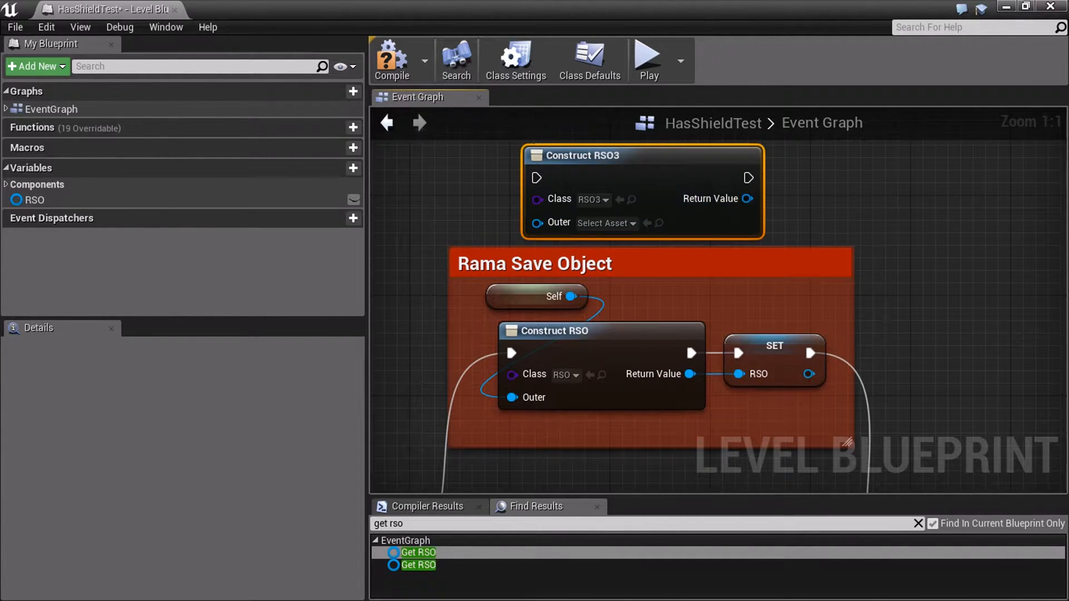
pyautogui.click(775, 345)
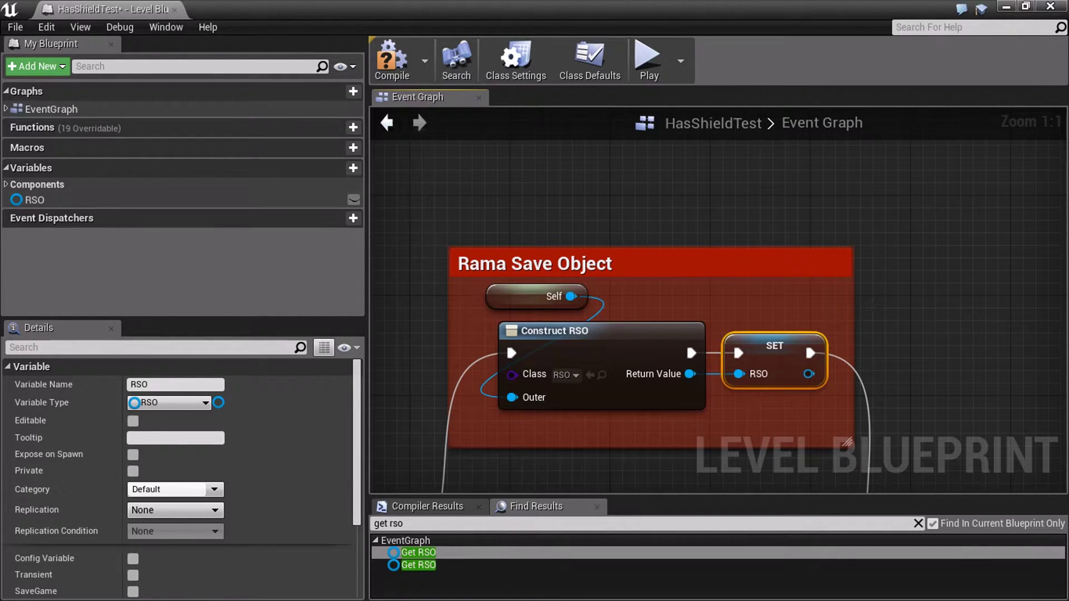
pyautogui.scroll(-3)
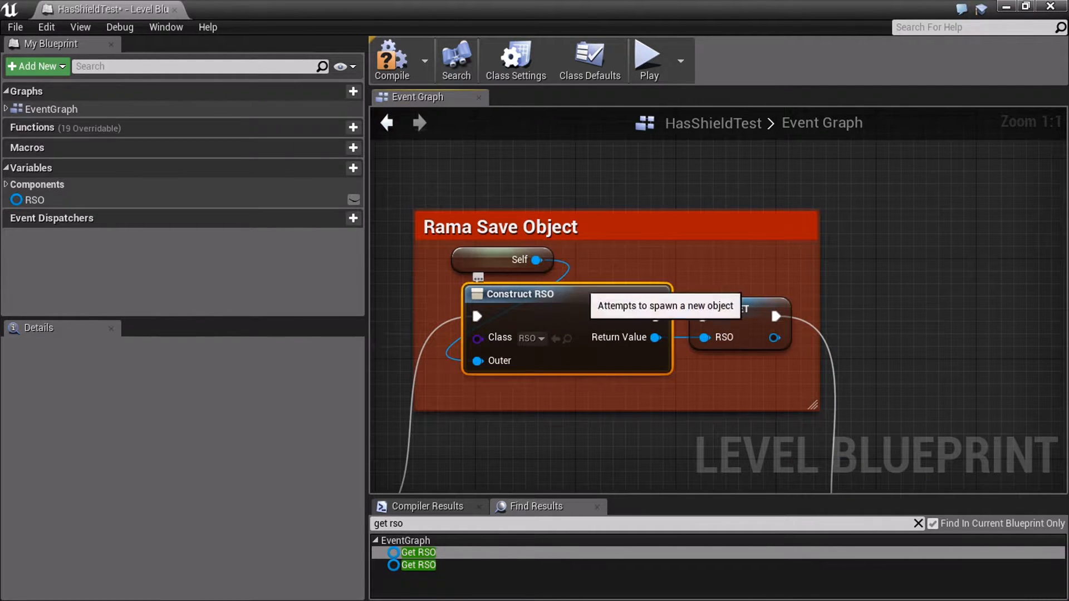
pyautogui.scroll(-3)
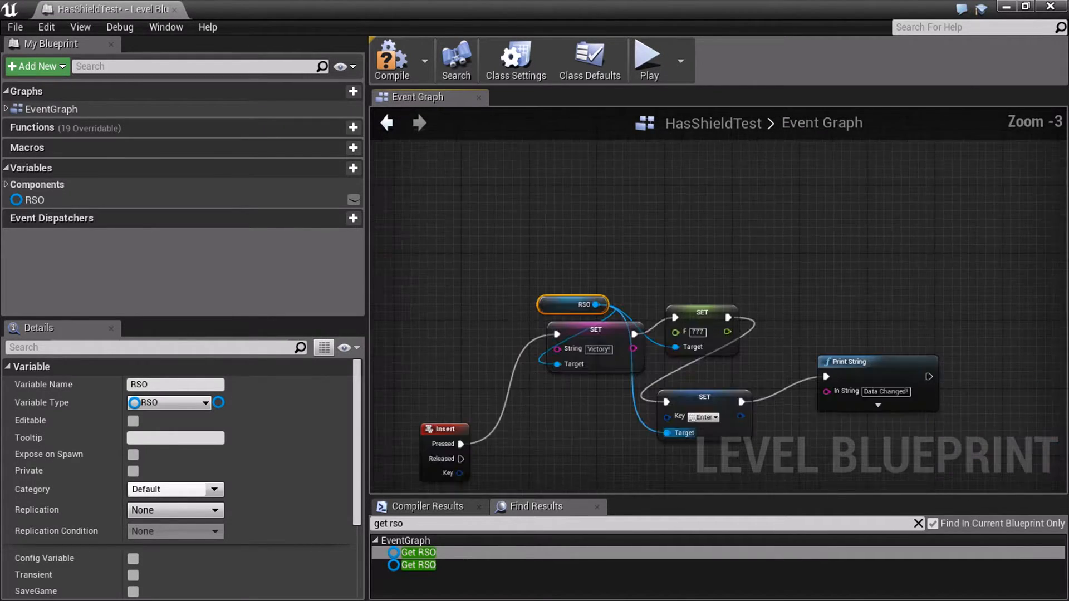
pyautogui.scroll(3)
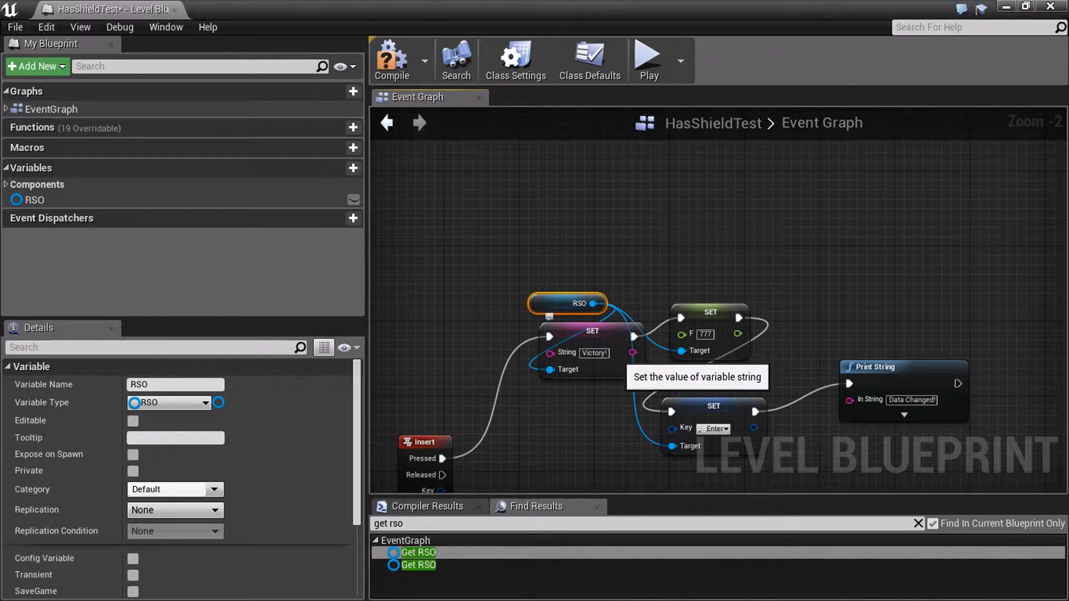
pyautogui.scroll(-3)
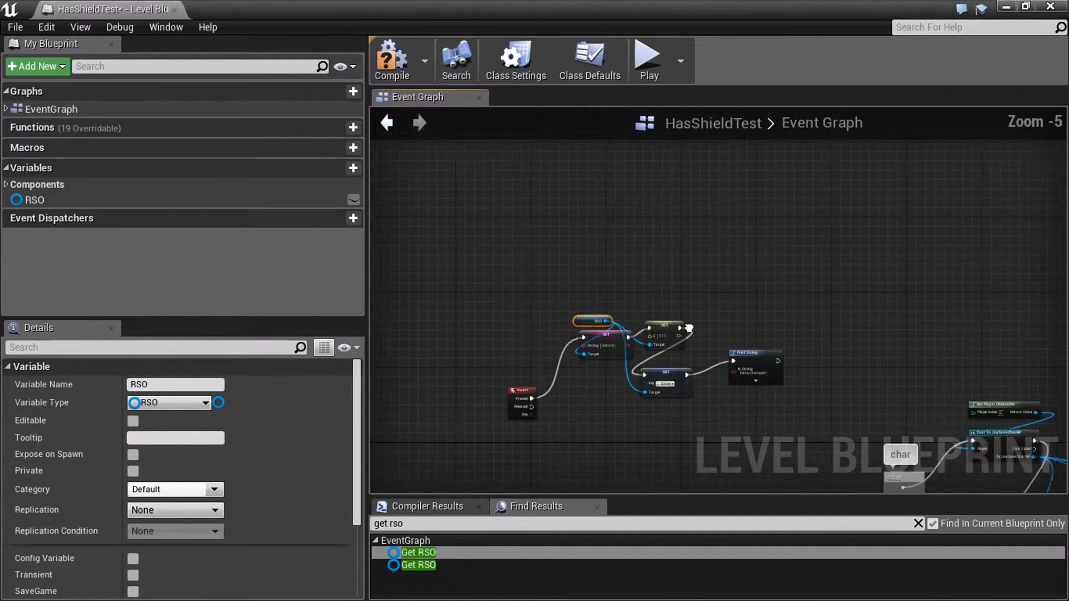
pyautogui.scroll(-3)
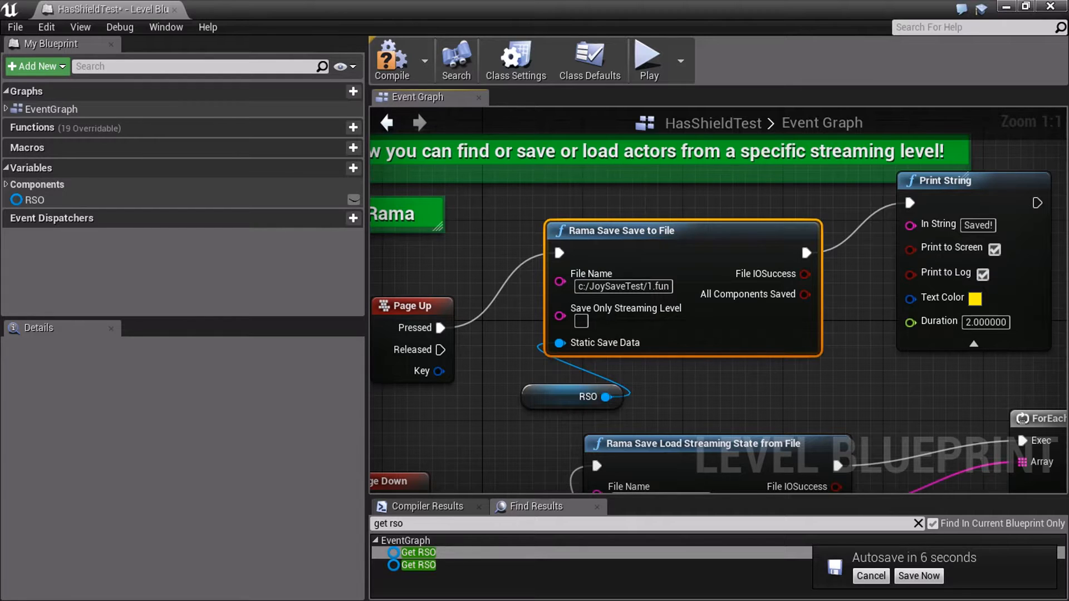
pyautogui.click(871, 576)
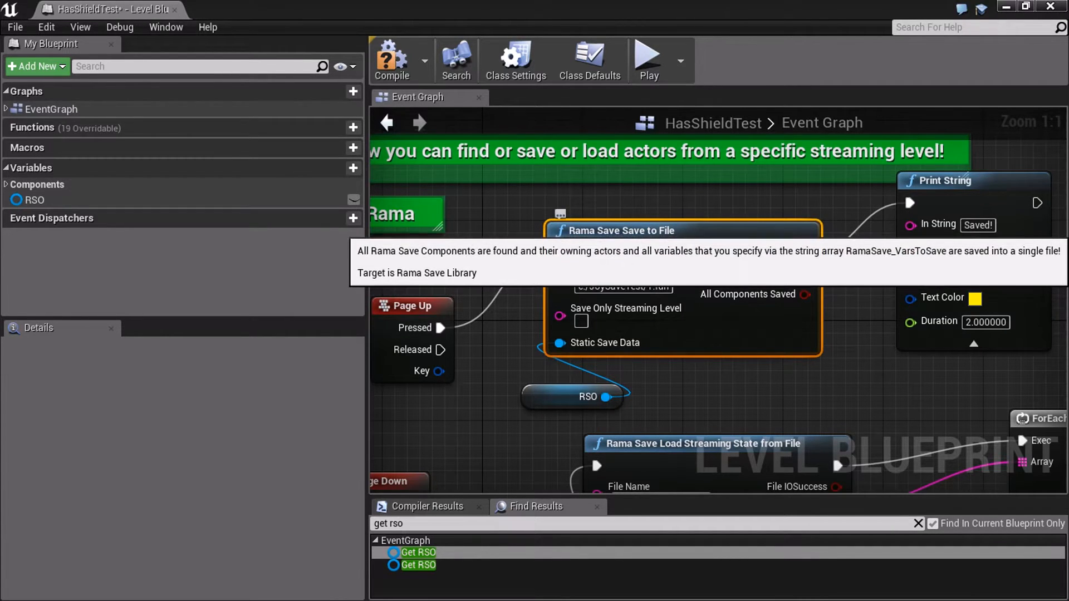
pyautogui.moveTo(561, 343)
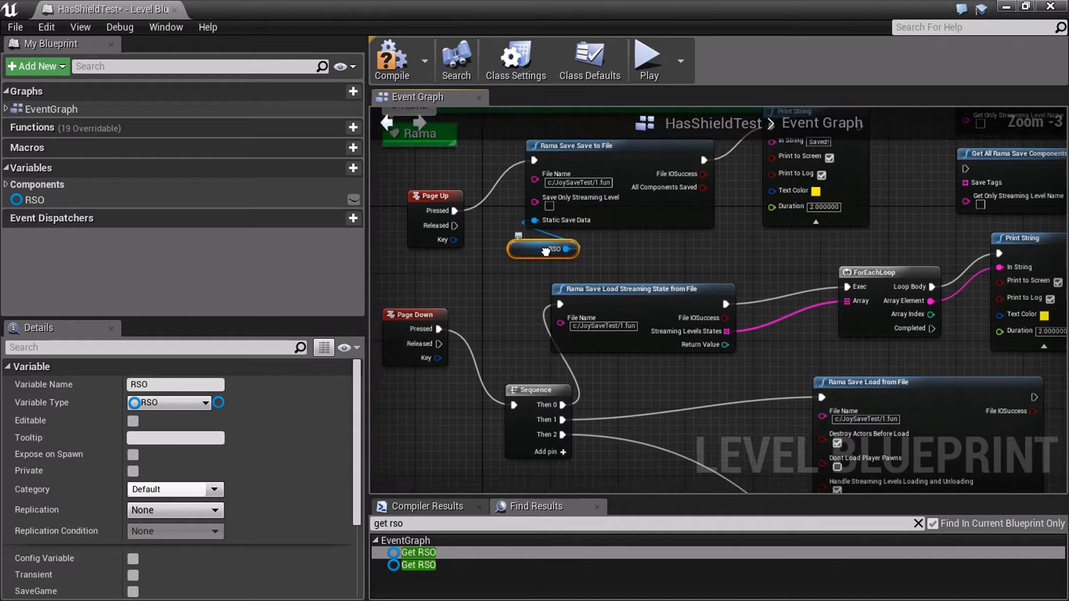
pyautogui.scroll(-3)
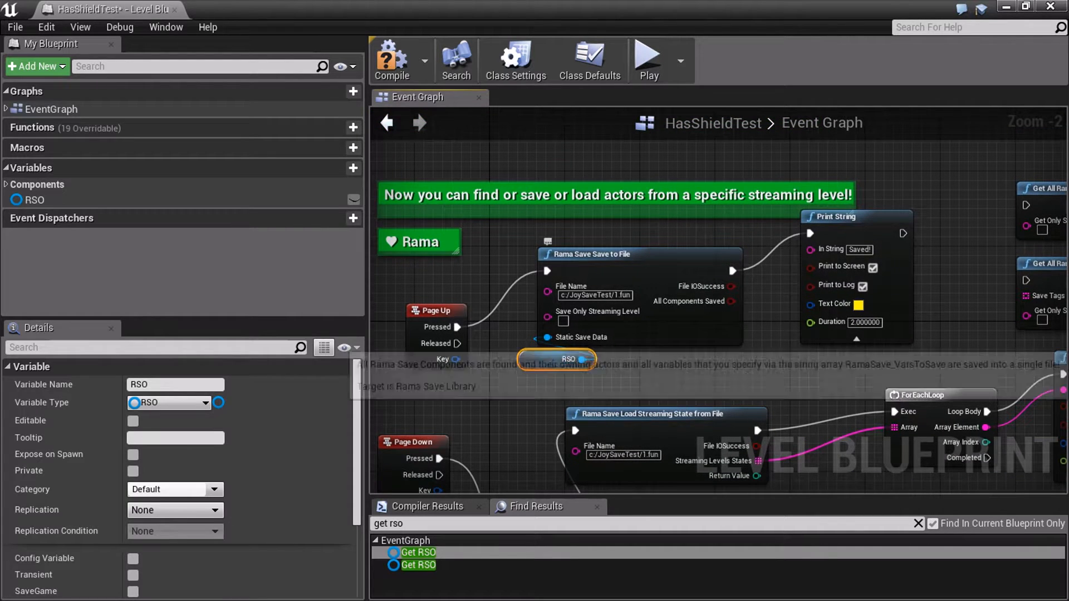
pyautogui.scroll(-3)
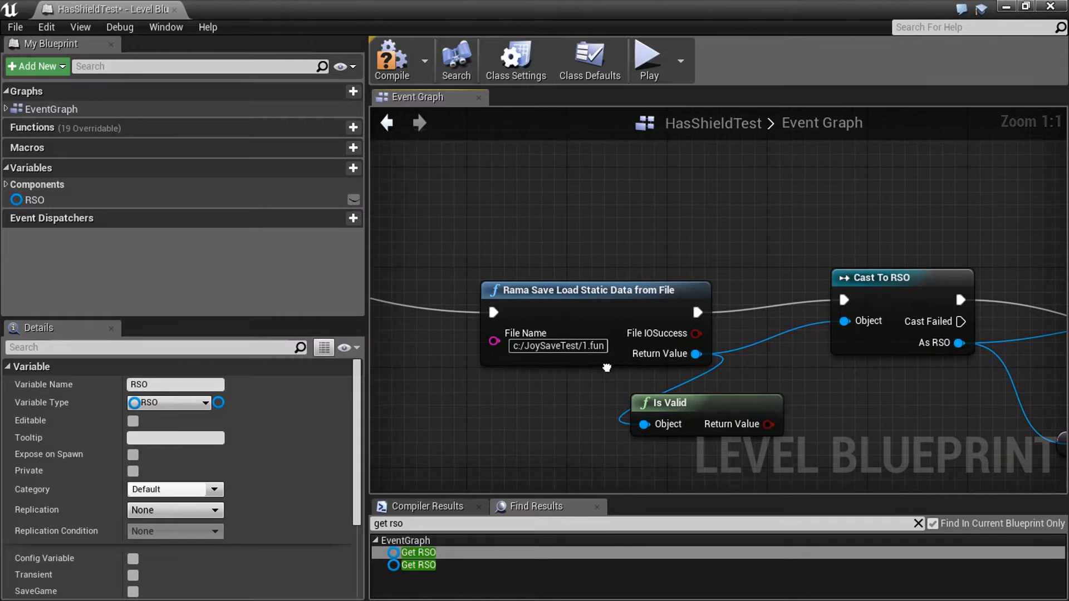
pyautogui.moveTo(603, 290)
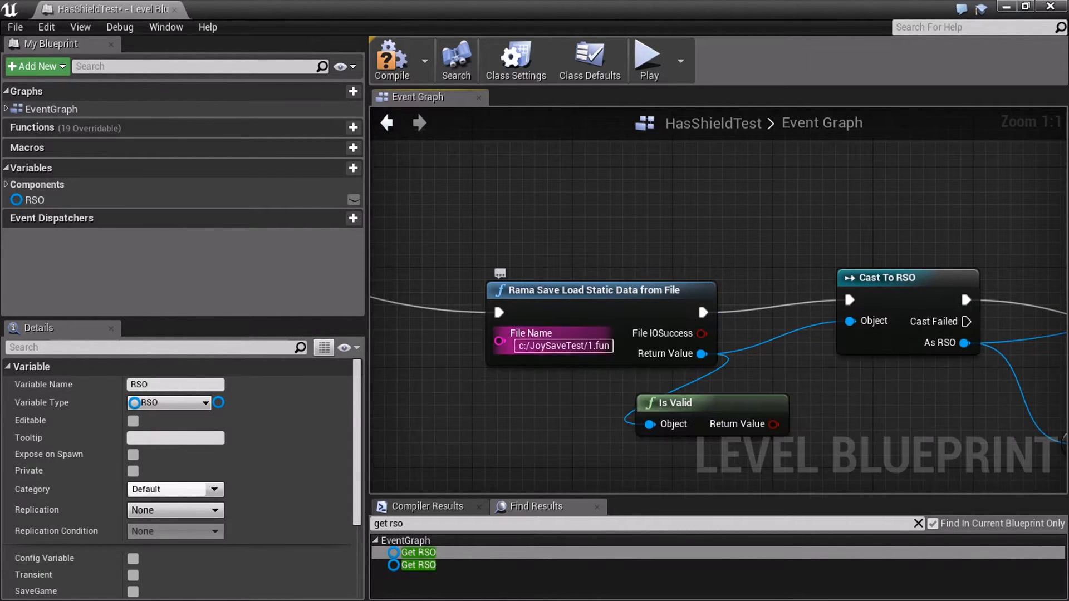
pyautogui.moveTo(595, 290)
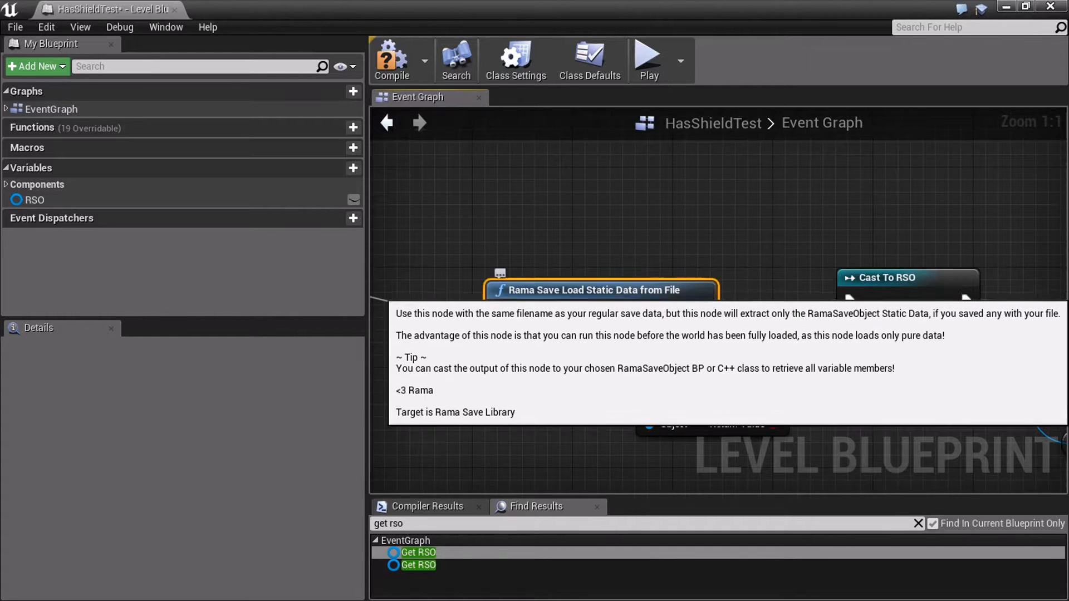
pyautogui.scroll(-3)
pyautogui.write('cast')
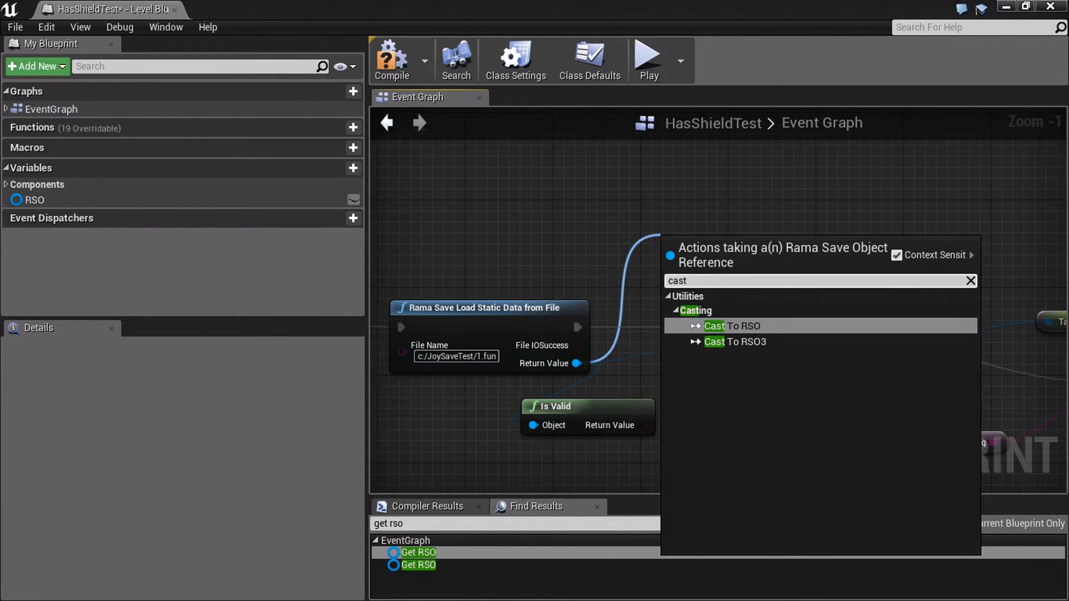
pyautogui.click(735, 342)
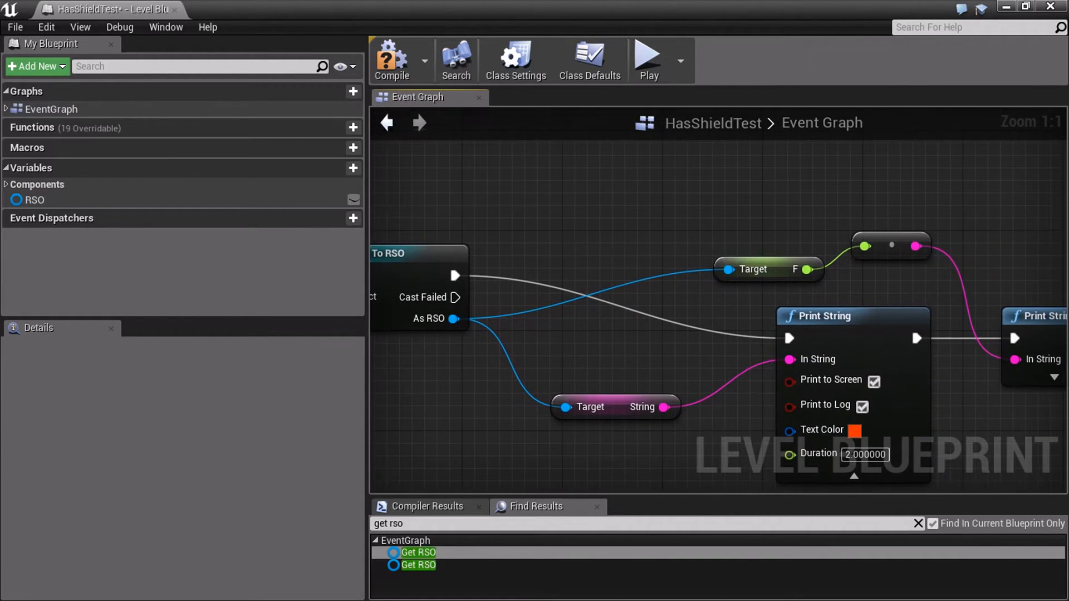
pyautogui.scroll(-3)
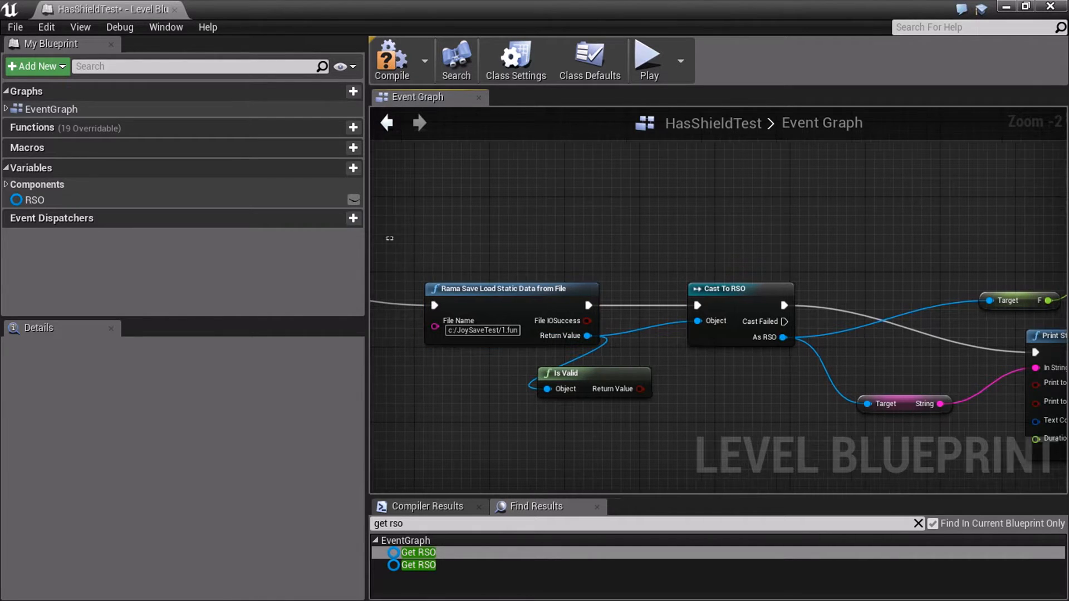
pyautogui.click(503, 289)
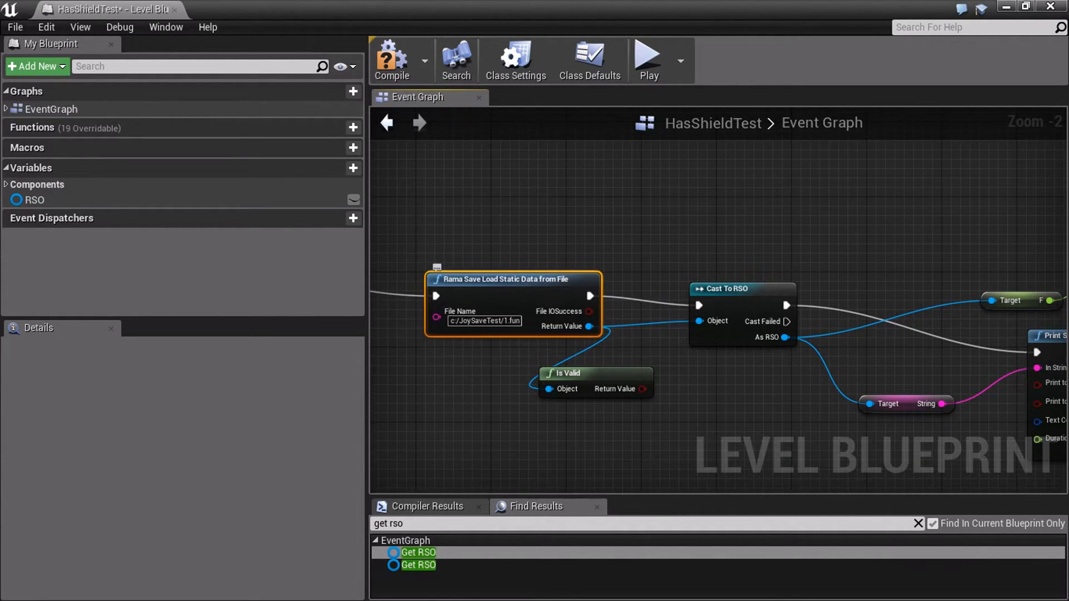
pyautogui.moveTo(733, 289)
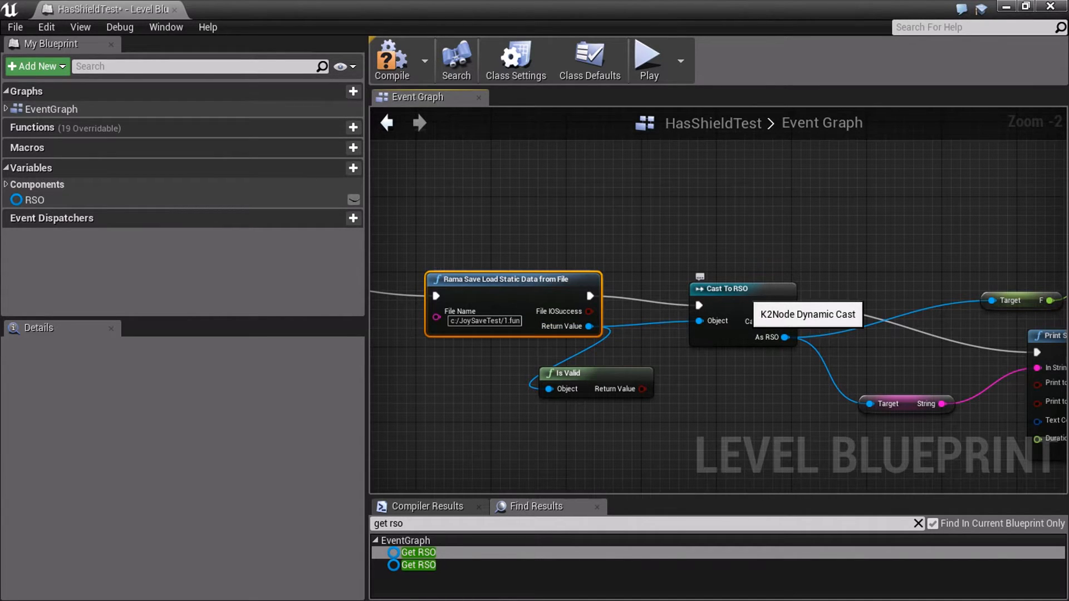
pyautogui.scroll(-3)
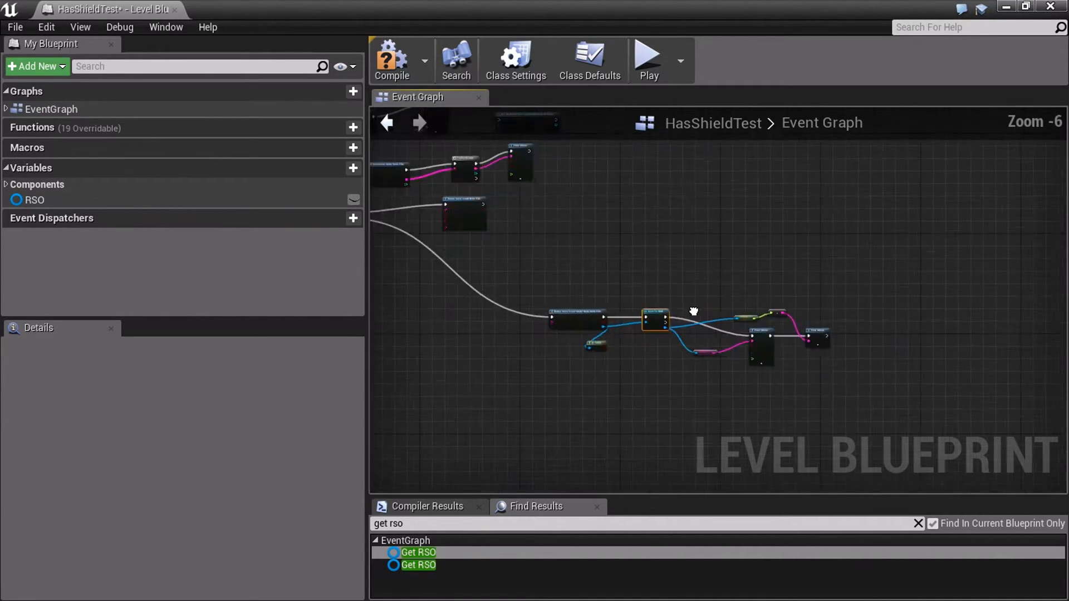
pyautogui.scroll(-3)
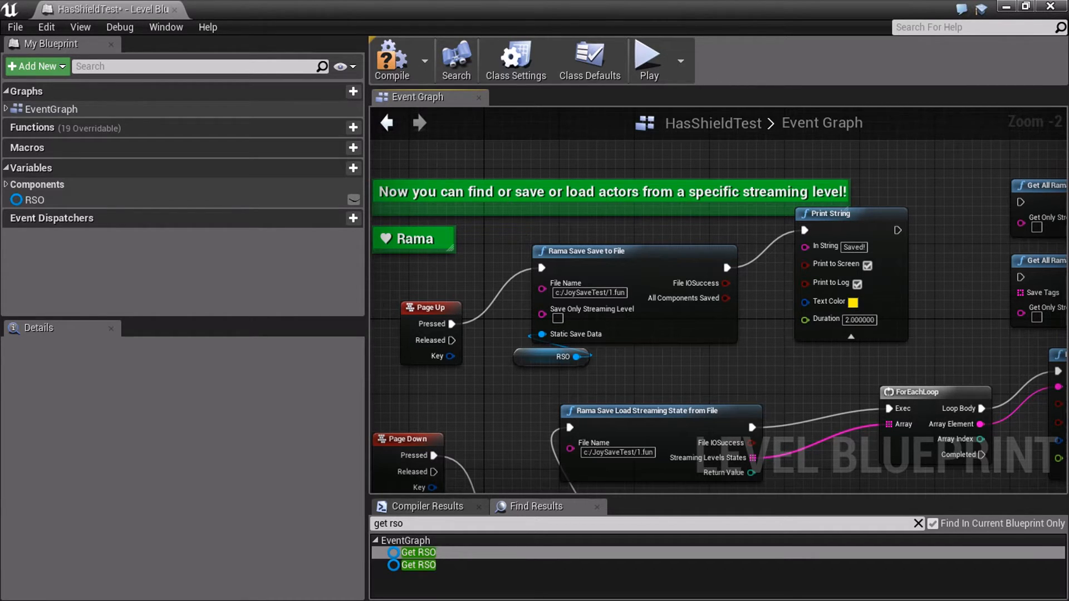
pyautogui.moveTo(583, 252)
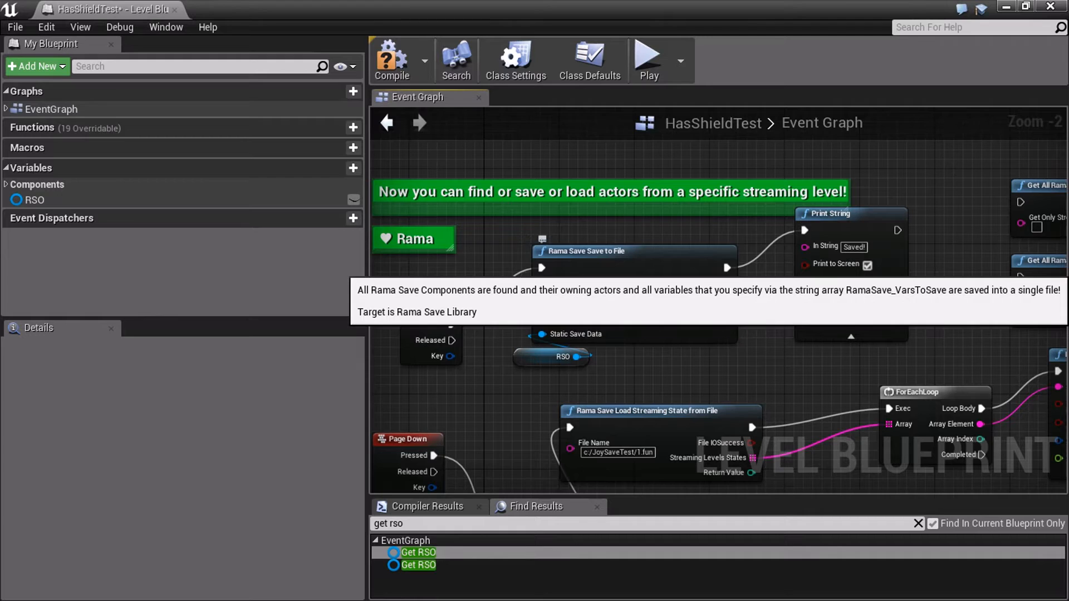
pyautogui.click(615, 252)
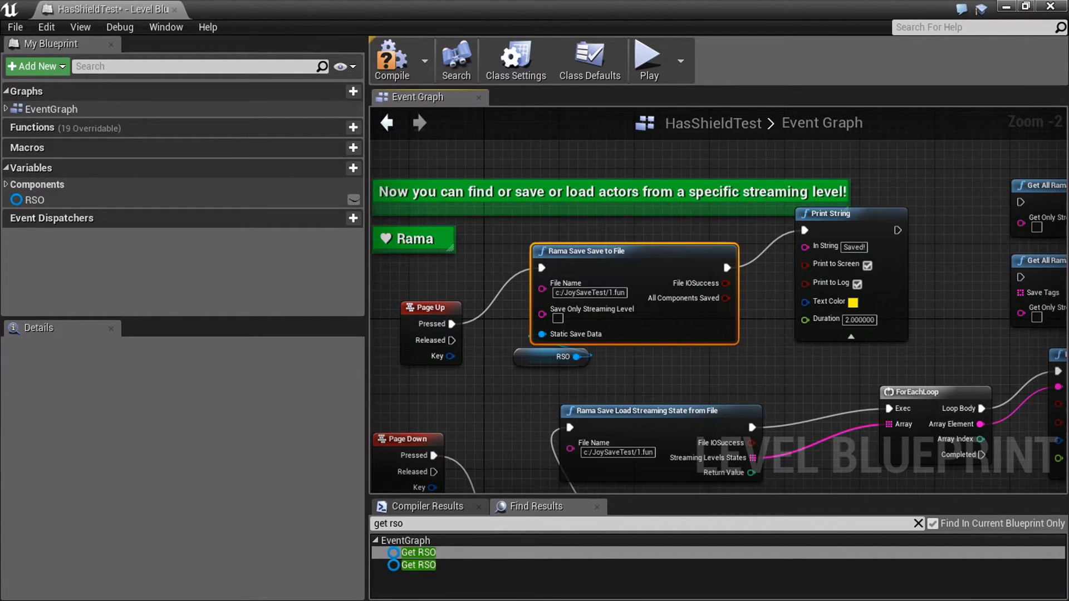
pyautogui.click(552, 376)
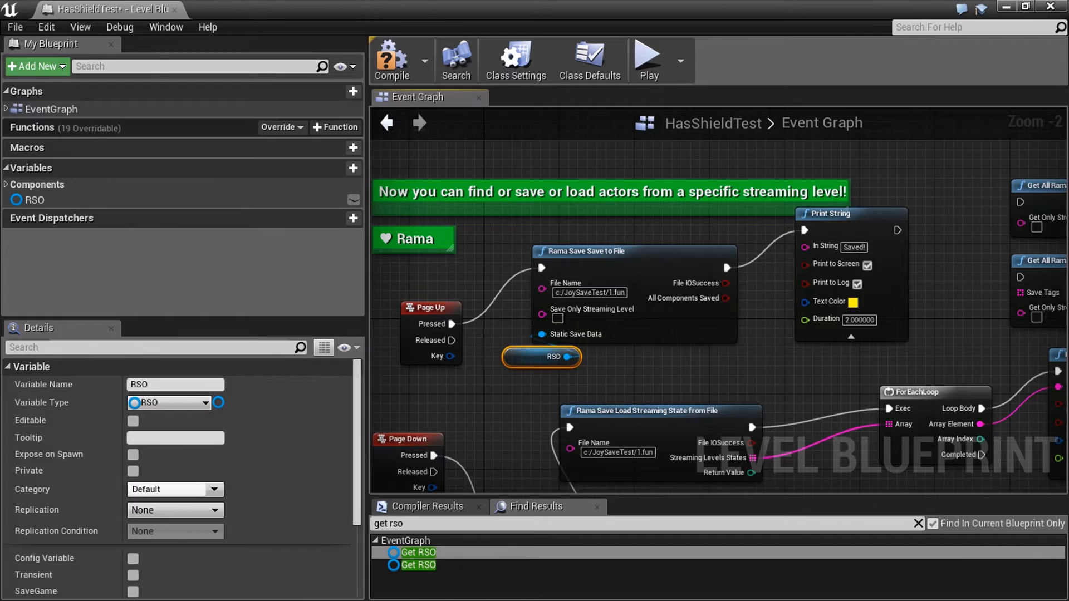
pyautogui.moveTo(177, 9)
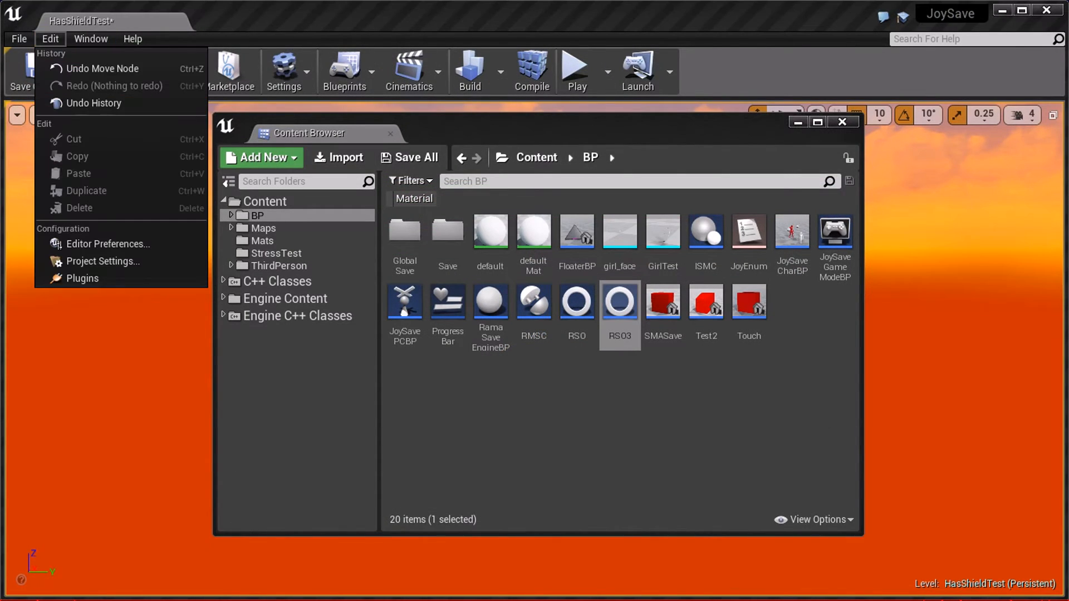
# Step: Review the Rama Save System page under Project Settings: core, async save, performance and debug options
pyautogui.click(103, 261)
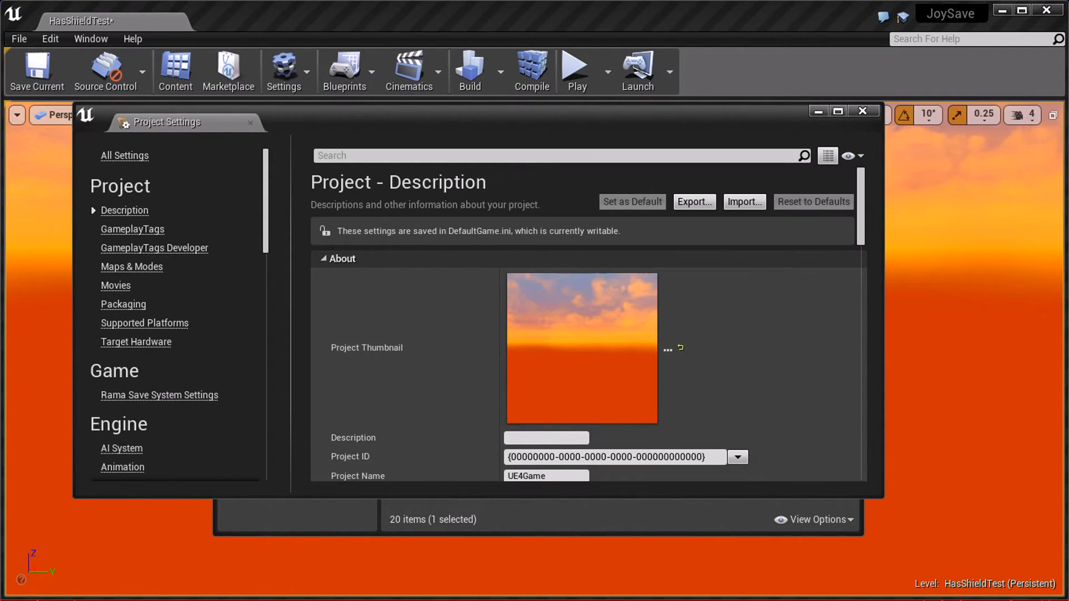
pyautogui.click(160, 394)
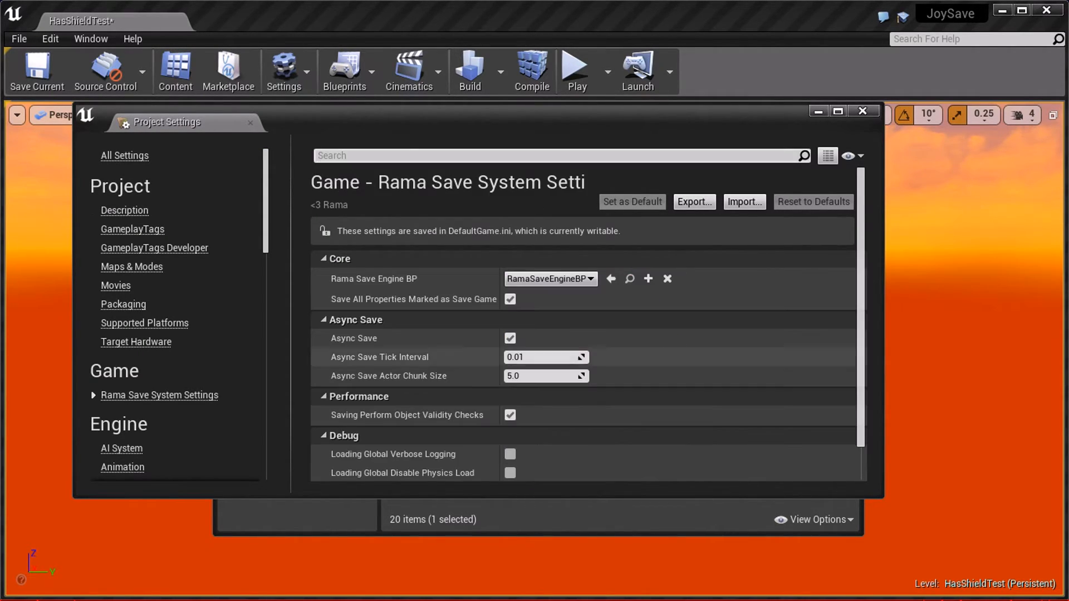
pyautogui.scroll(-3)
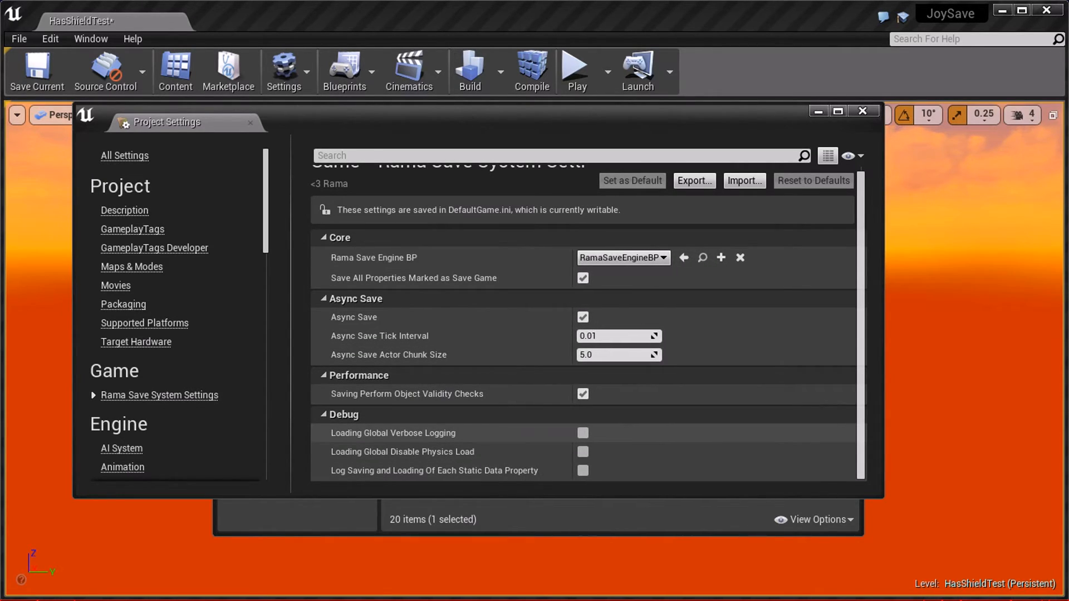
pyautogui.moveTo(435, 470)
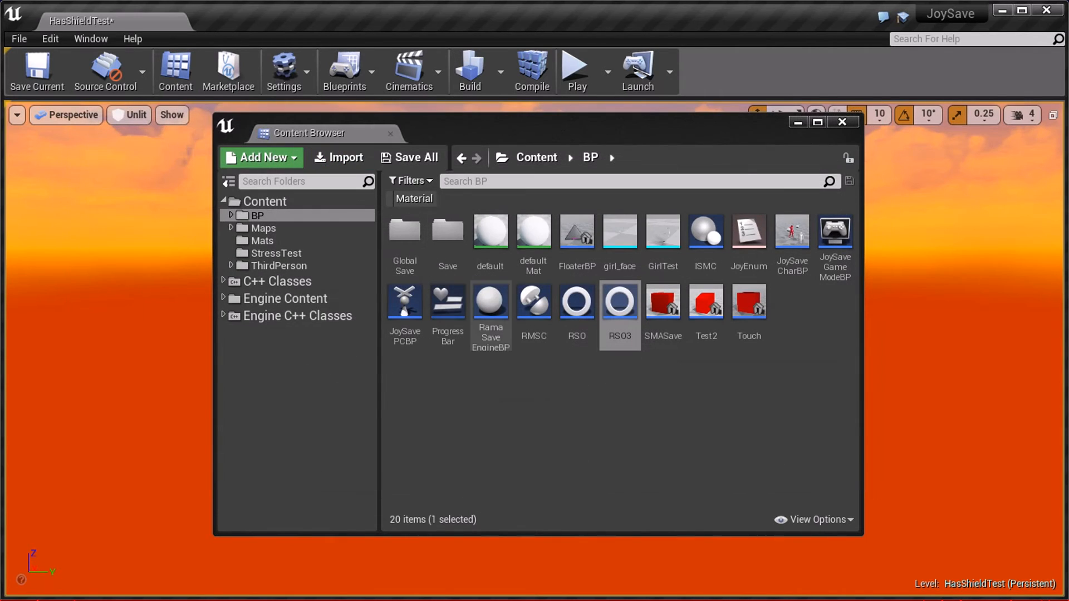
# Step: Reopen the HasShieldTest level blueprint showing Rama Save Save to File fed by RSO
pyautogui.doubleClick(619, 301)
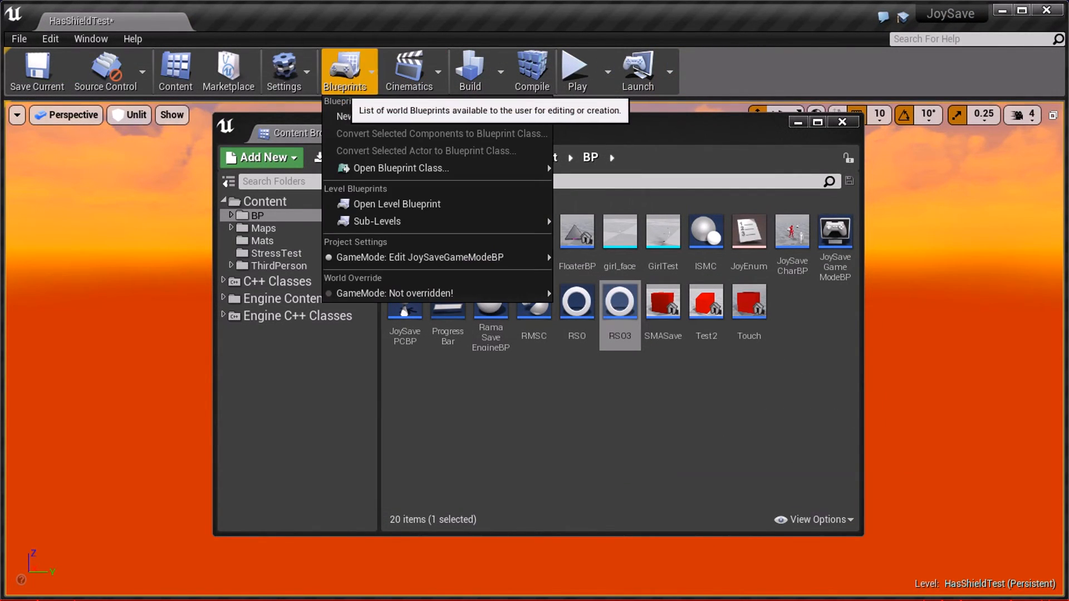
pyautogui.click(396, 204)
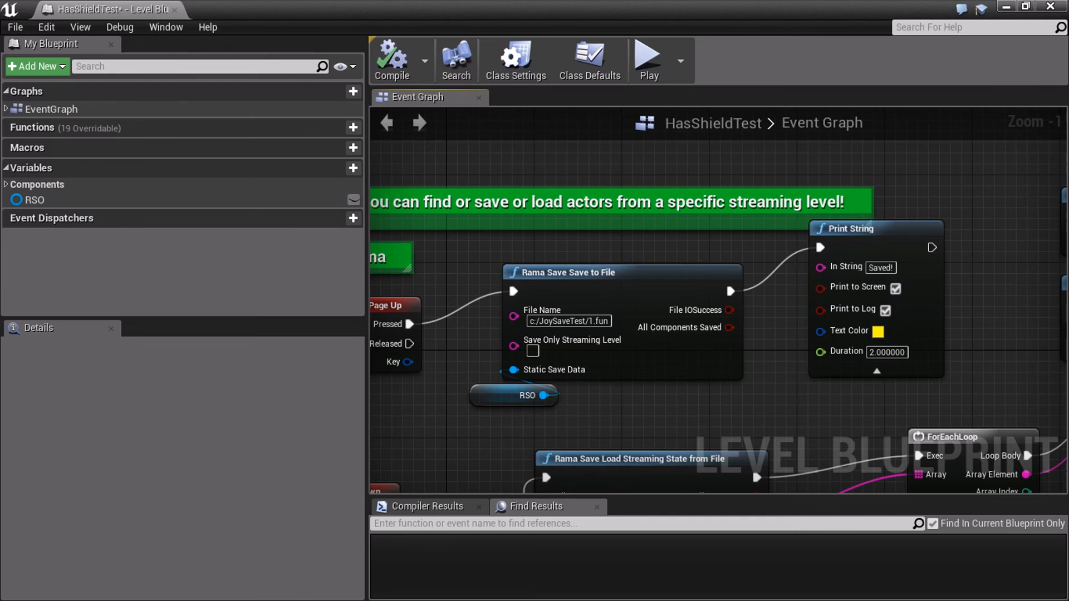
pyautogui.moveTo(528, 395)
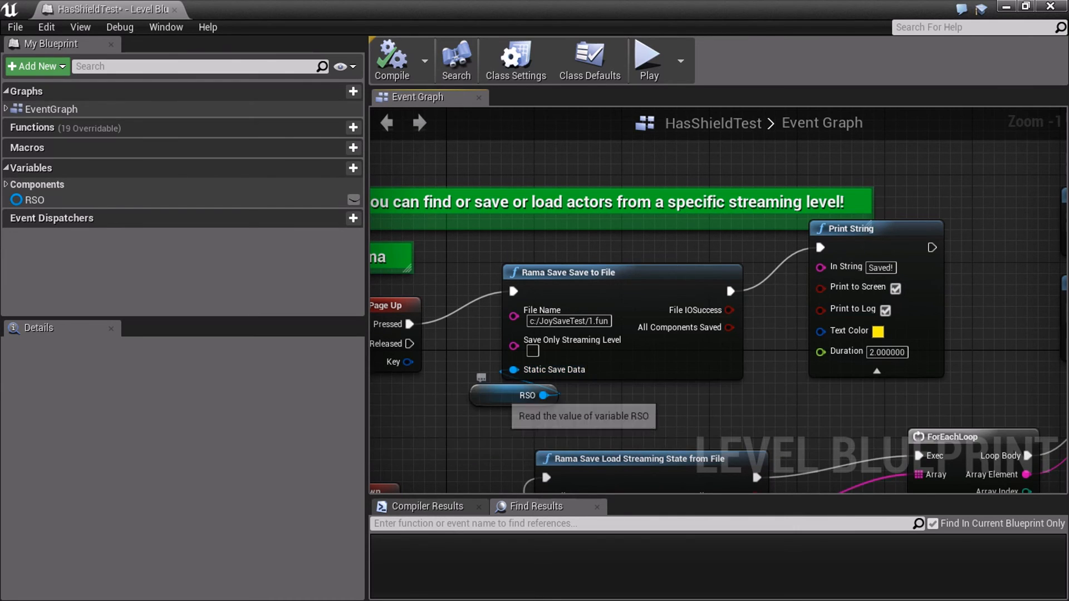